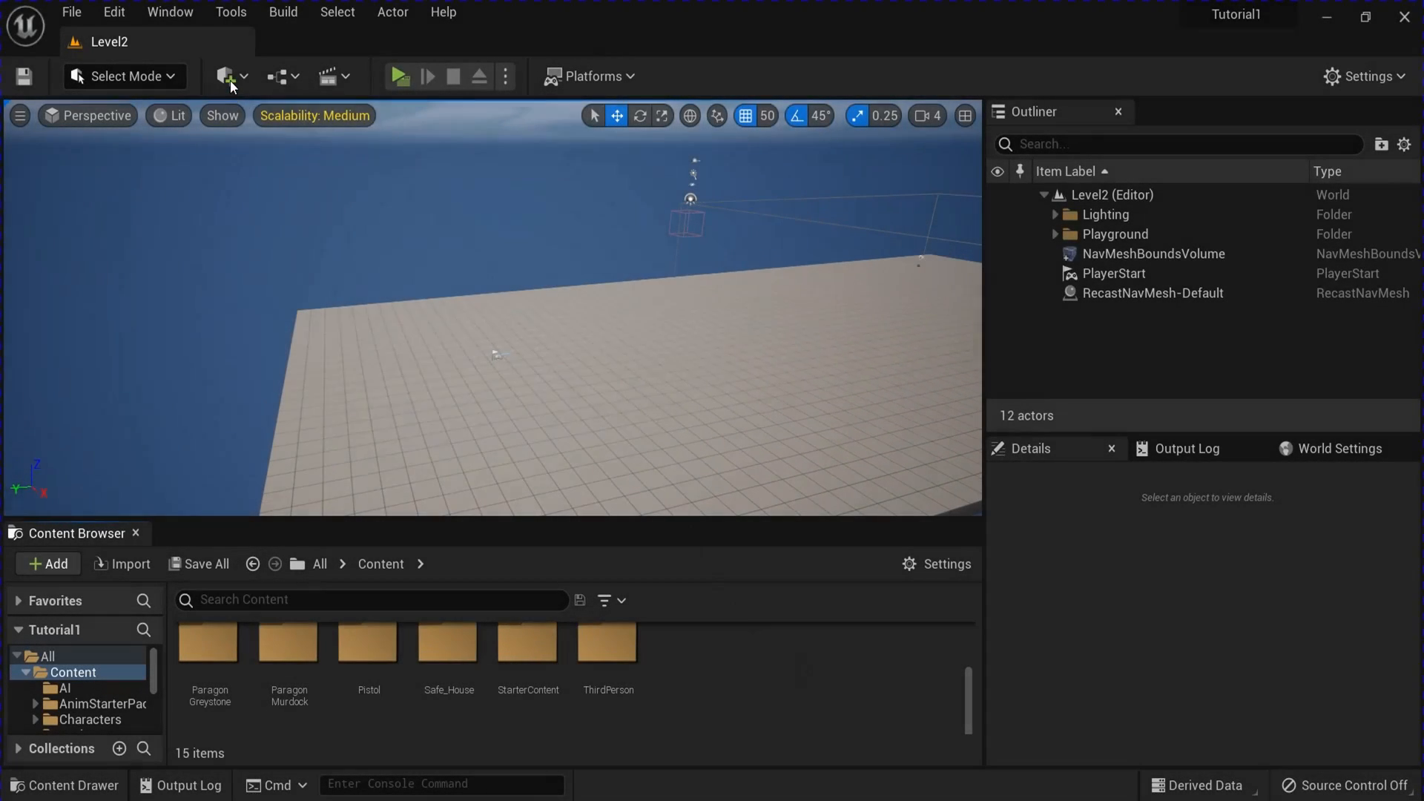
# Step: Start adding a new Level Sequence from the Cinematics toolbar menu
pyautogui.click(227, 76)
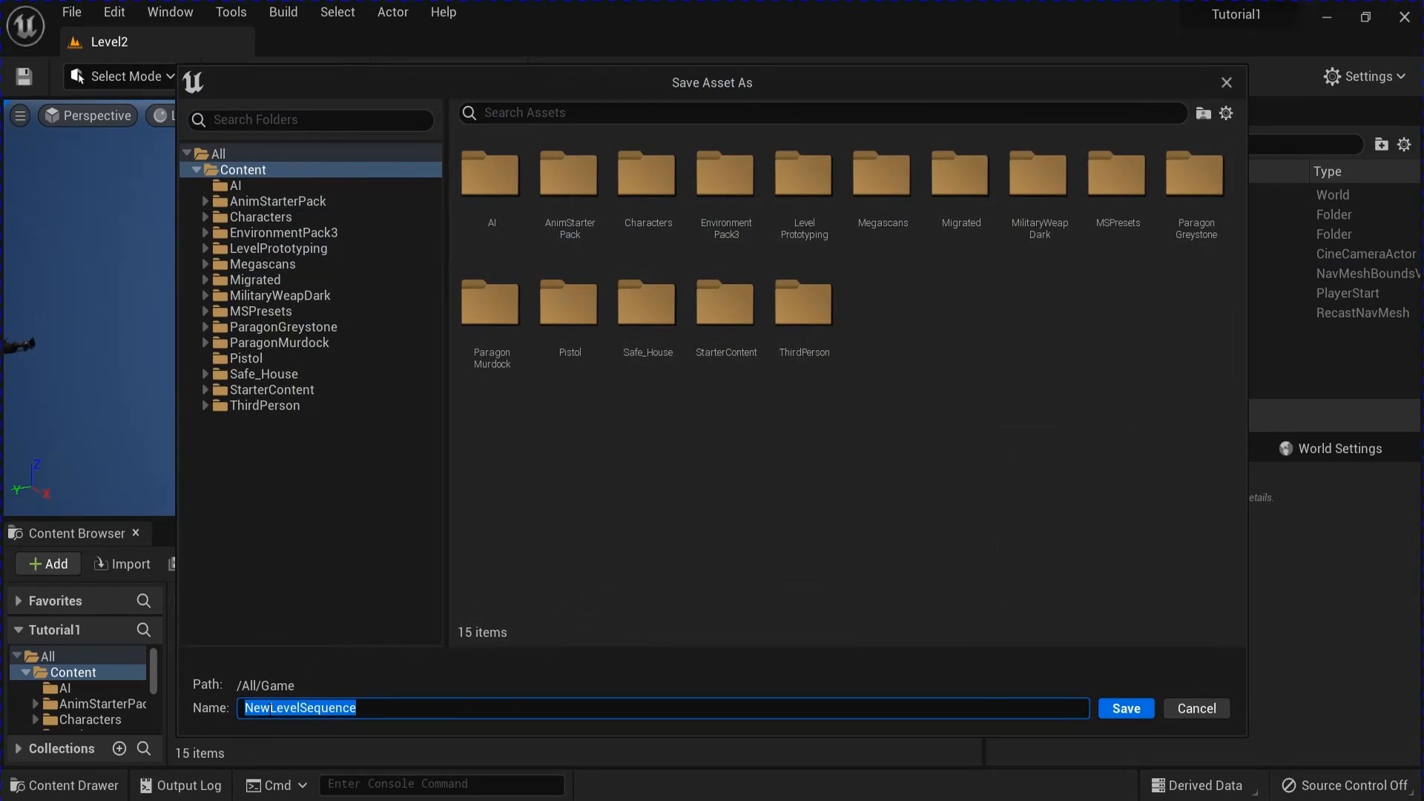
# Step: Save CutsceneLevelSequence, add a Cine Camera Actor and key its transform at the shot's start and end
pyautogui.click(1125, 709)
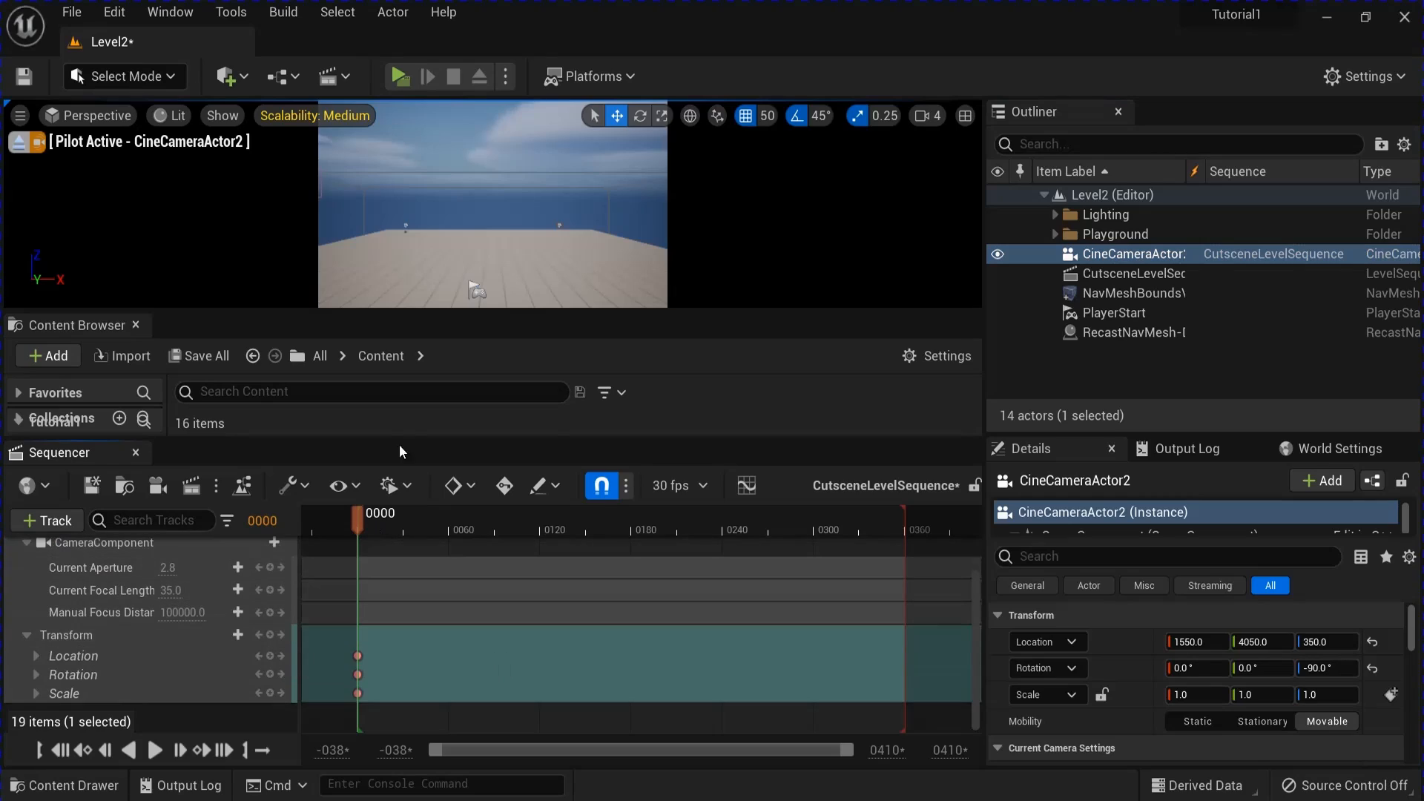
pyautogui.click(672, 529)
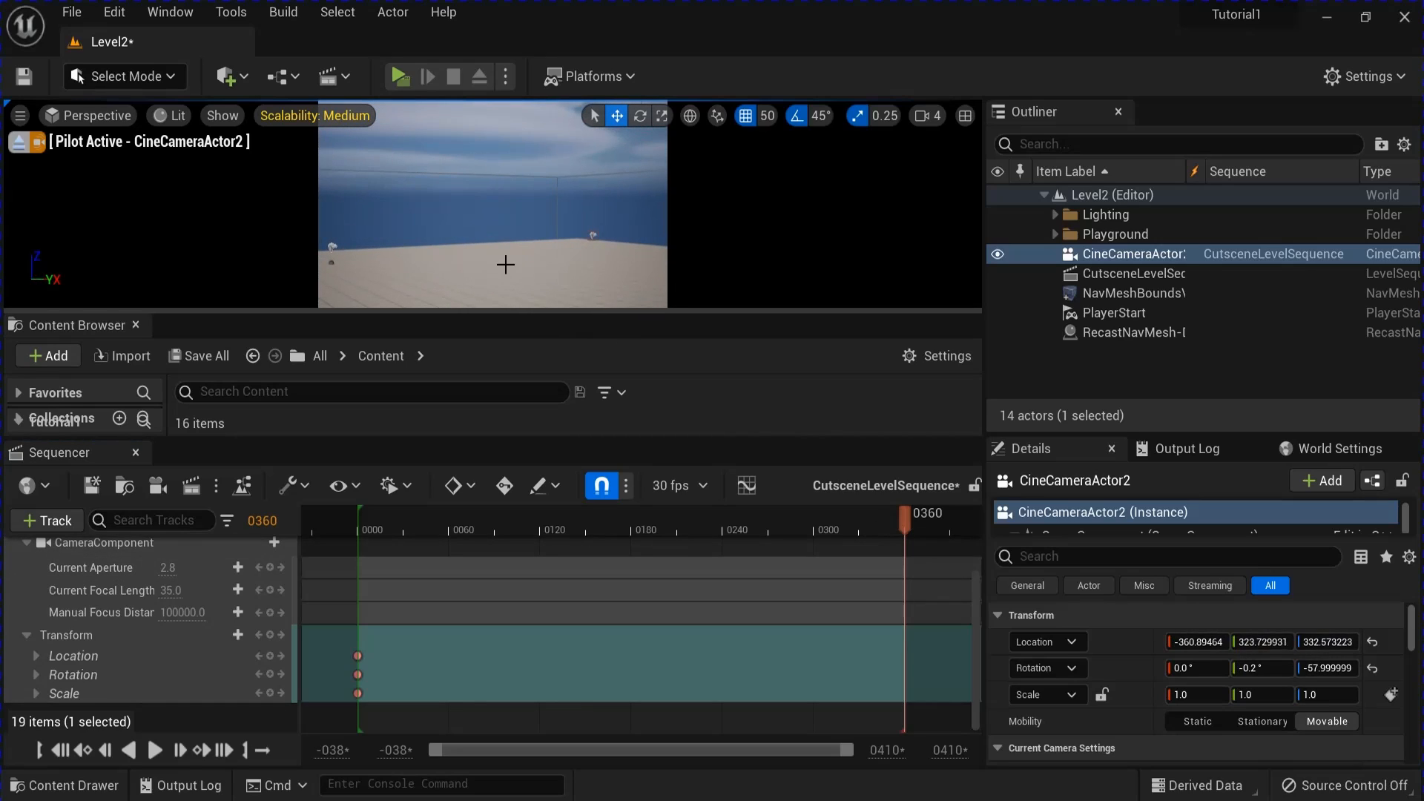
pyautogui.click(268, 635)
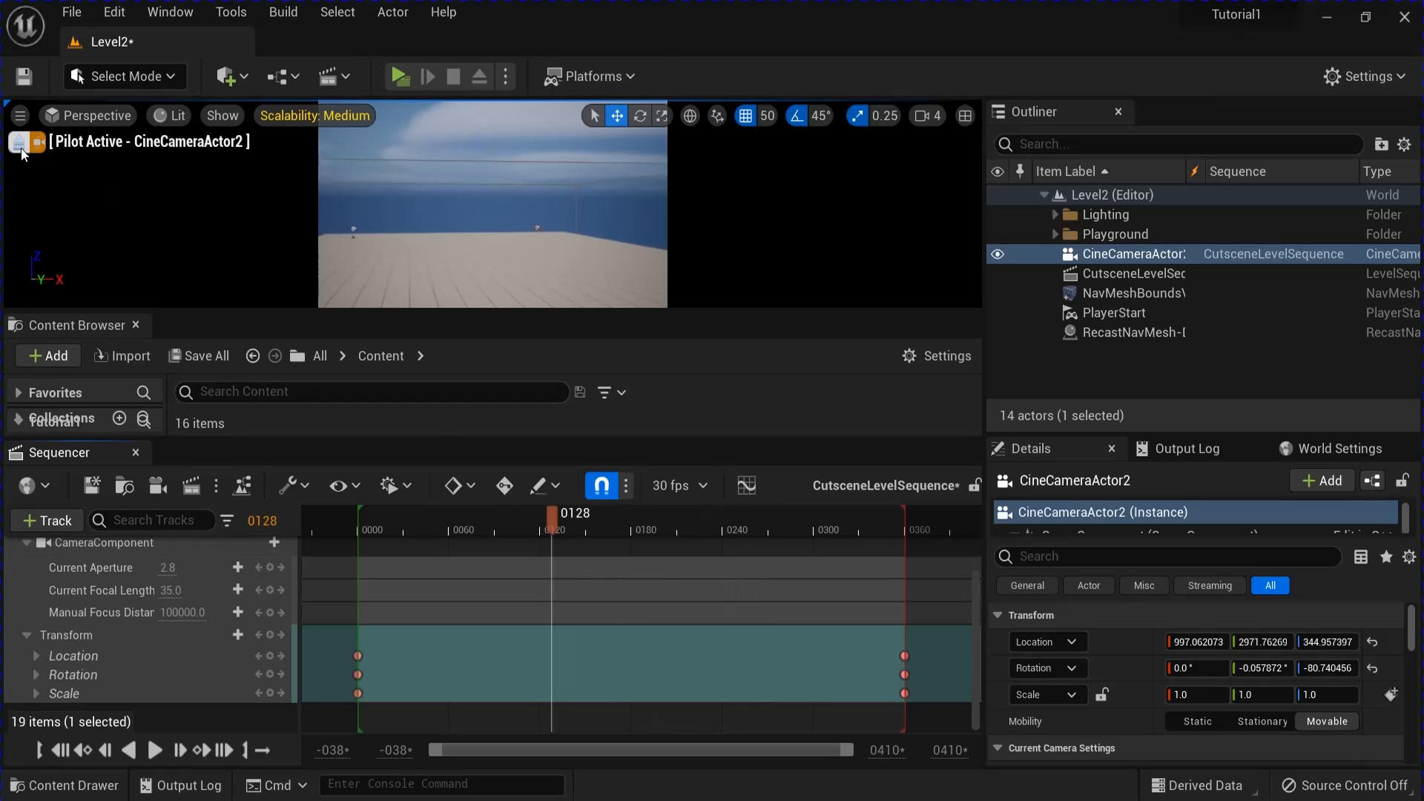
# Step: Stop piloting the camera and place a TriggerVolume on the level floor
pyautogui.click(71, 12)
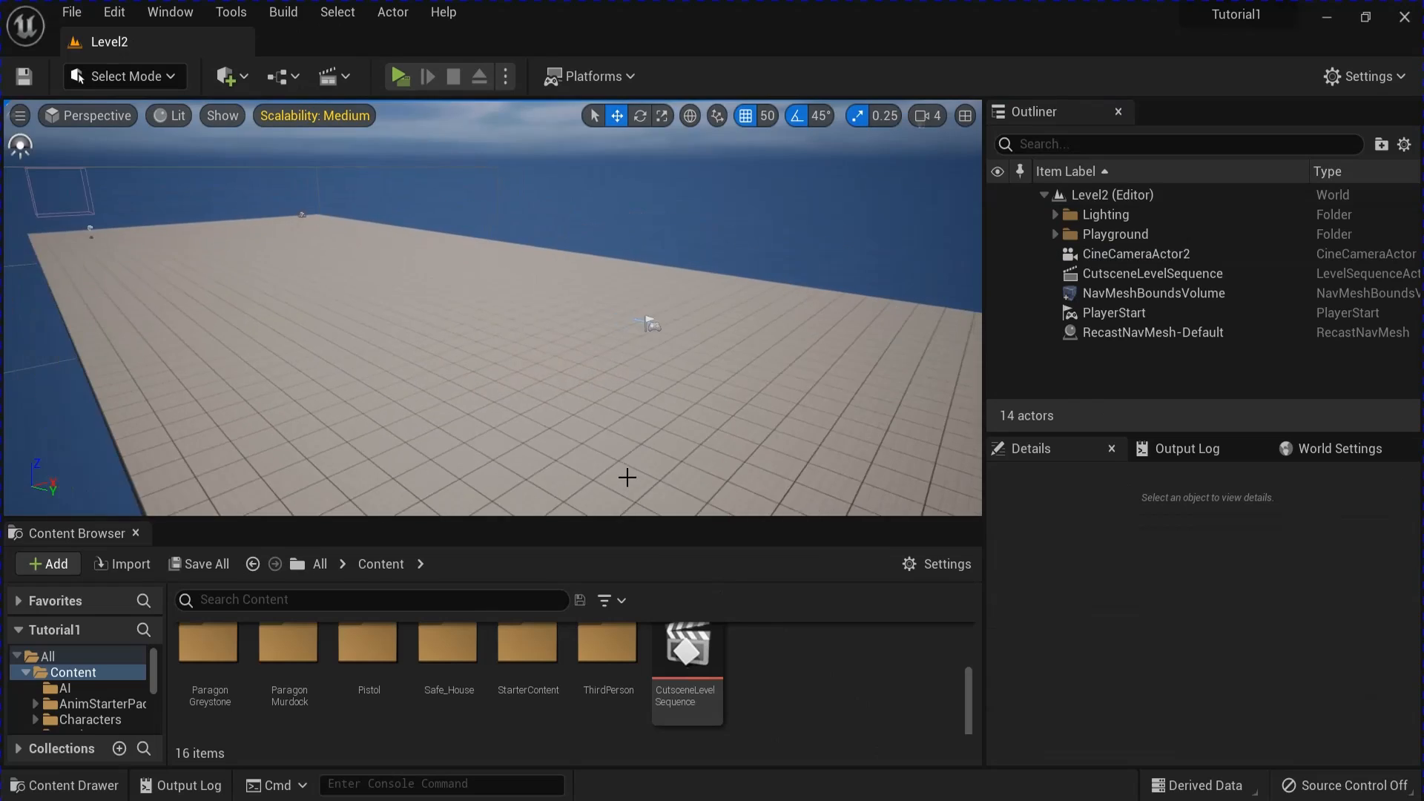
pyautogui.click(225, 76)
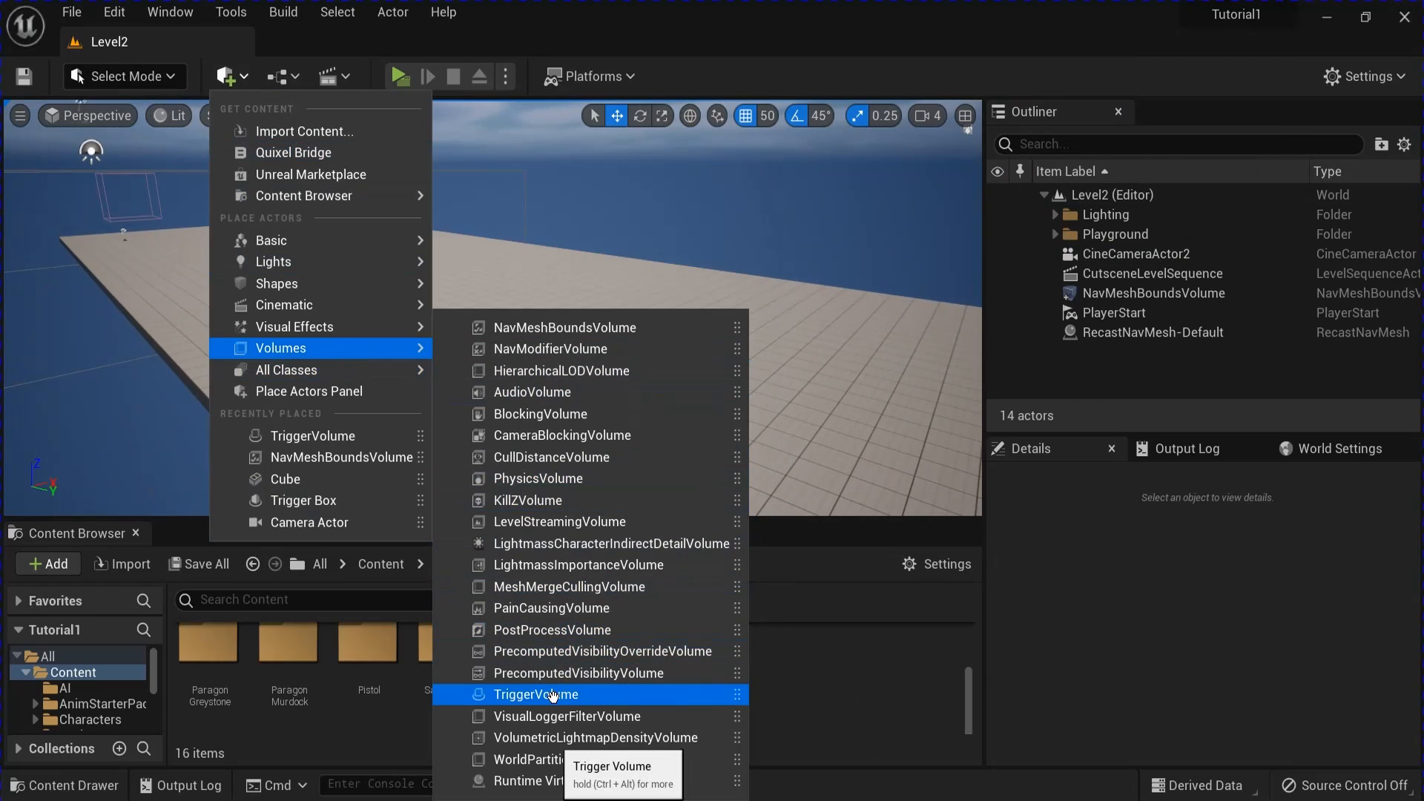
pyautogui.click(537, 695)
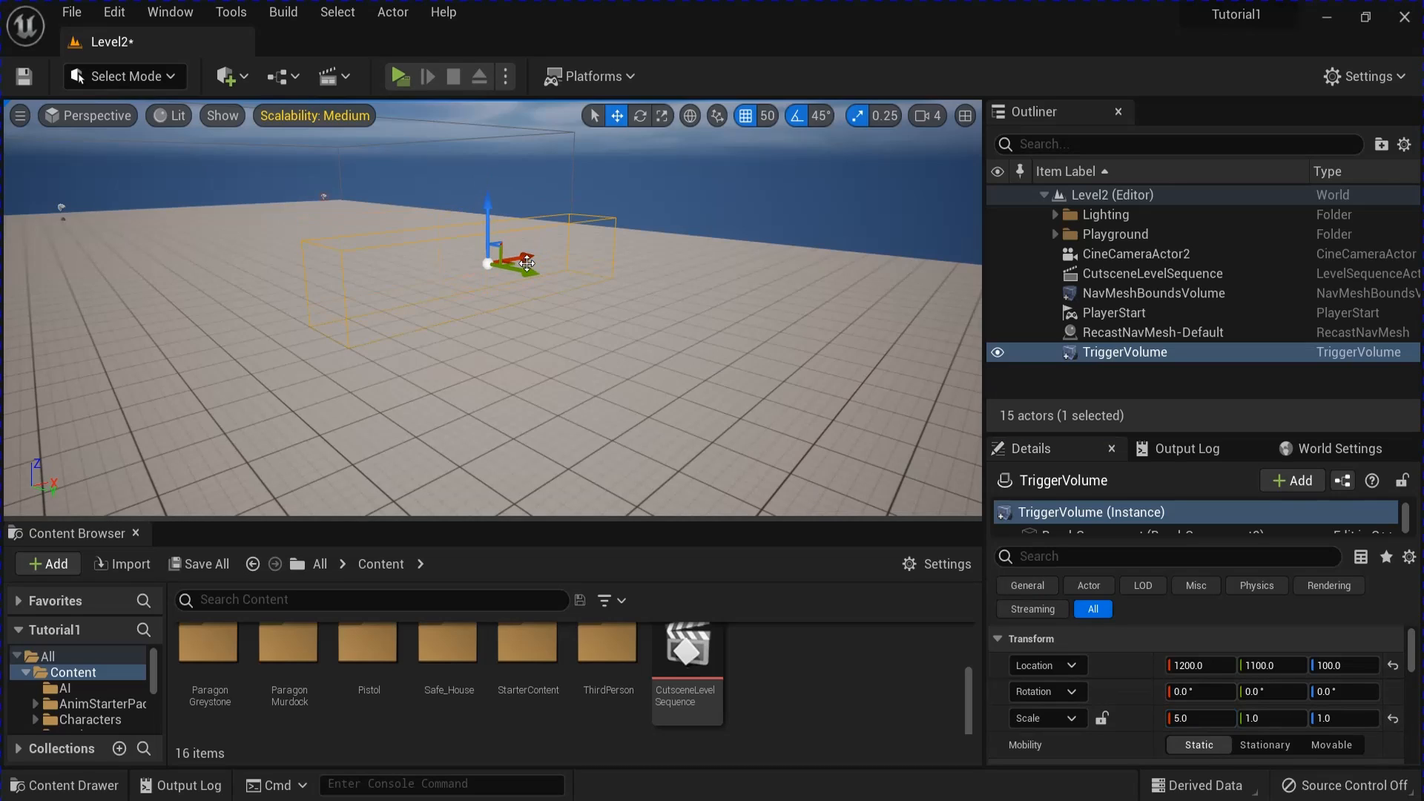
pyautogui.moveTo(526, 264); pyautogui.dragTo(472, 268)
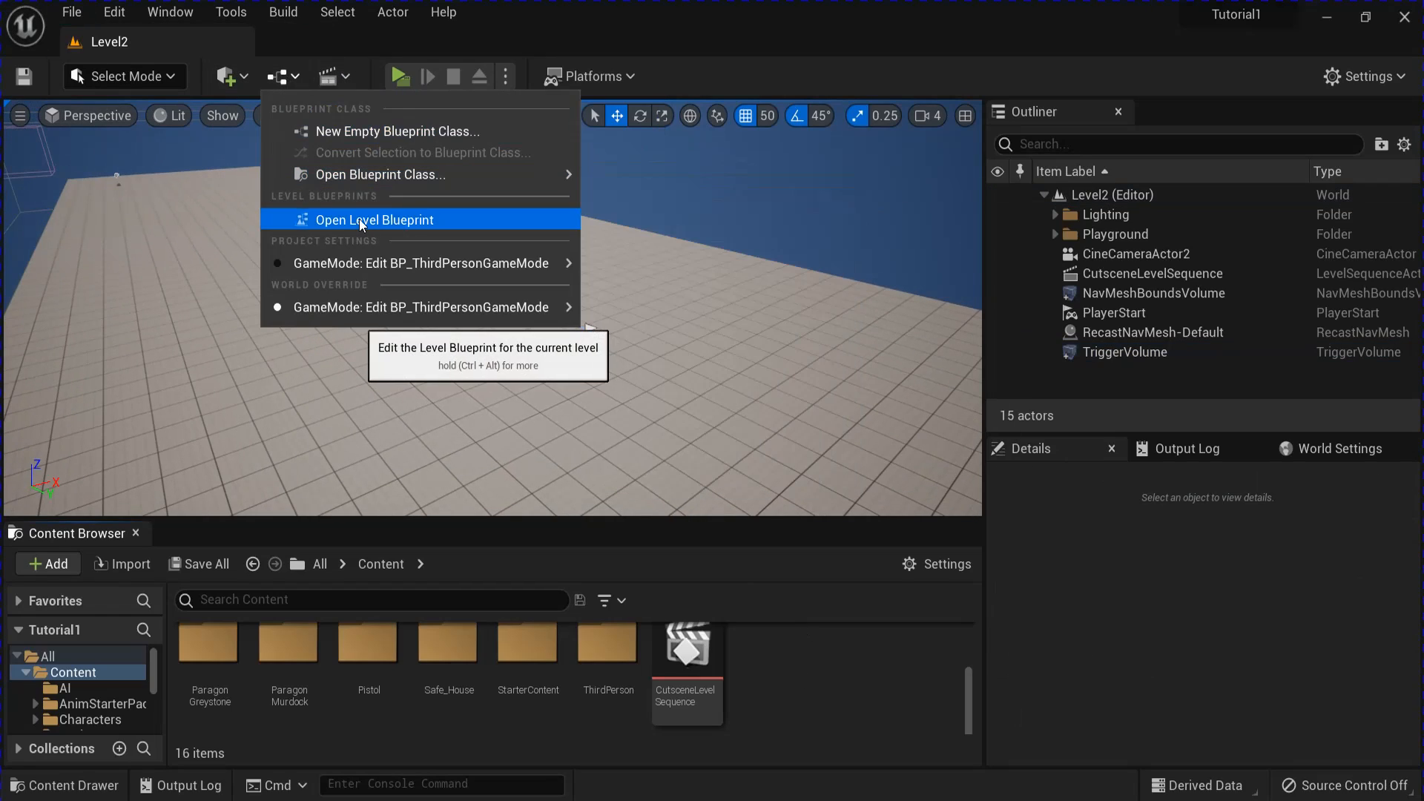
# Step: In the Level Blueprint chain OnActorBeginOverlap through Do Once, Cast To BP_ThirdPersonCharacter and Disable Input
pyautogui.click(374, 219)
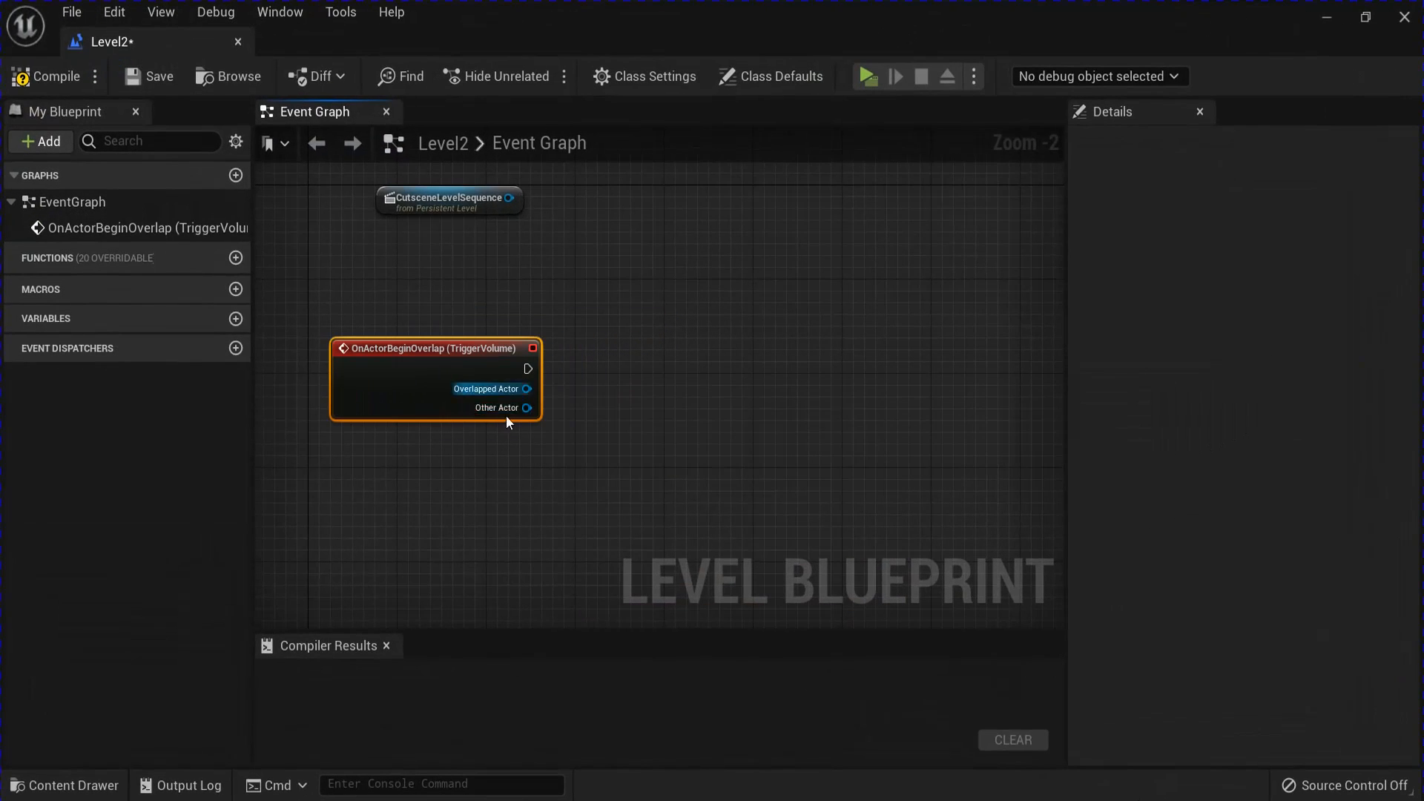
pyautogui.write('doo')
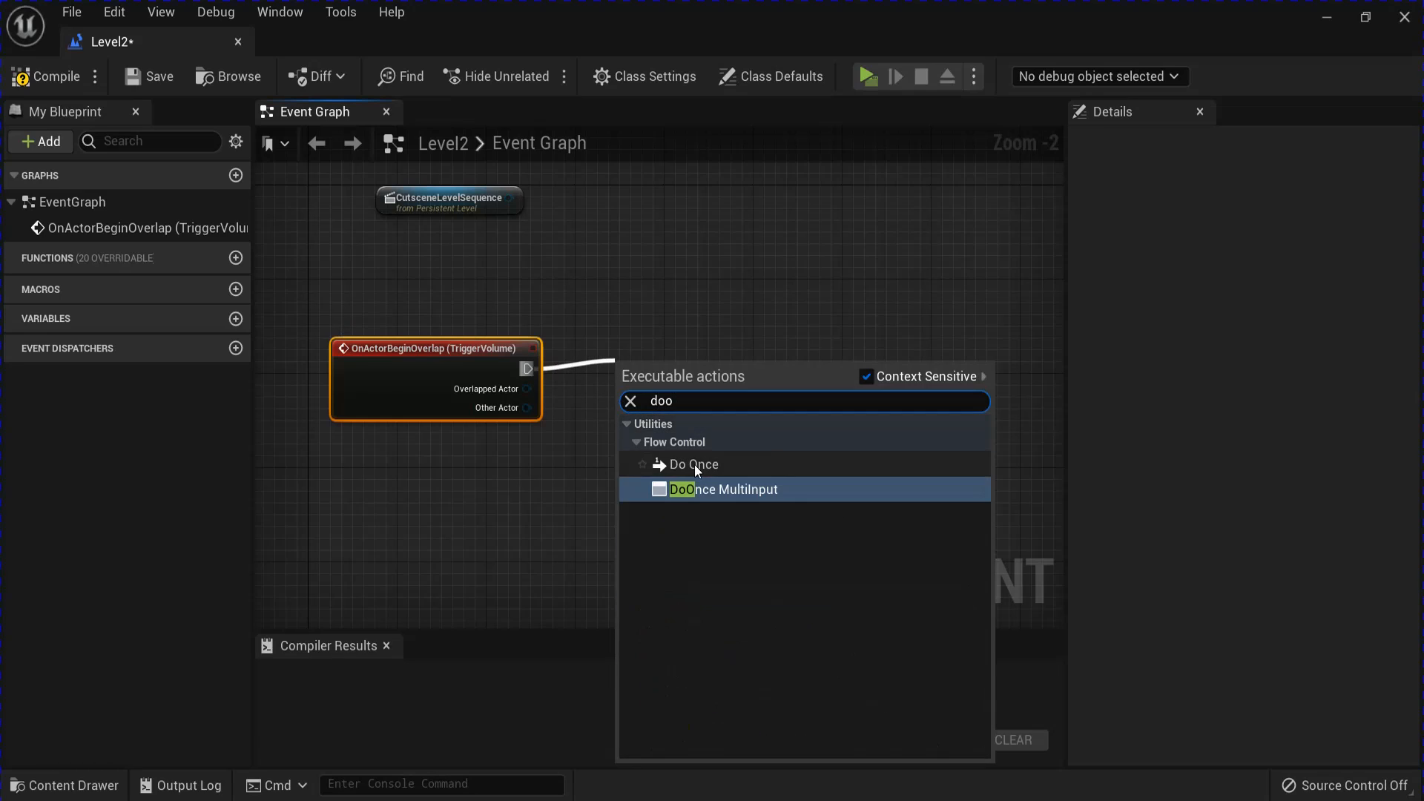
pyautogui.click(693, 464)
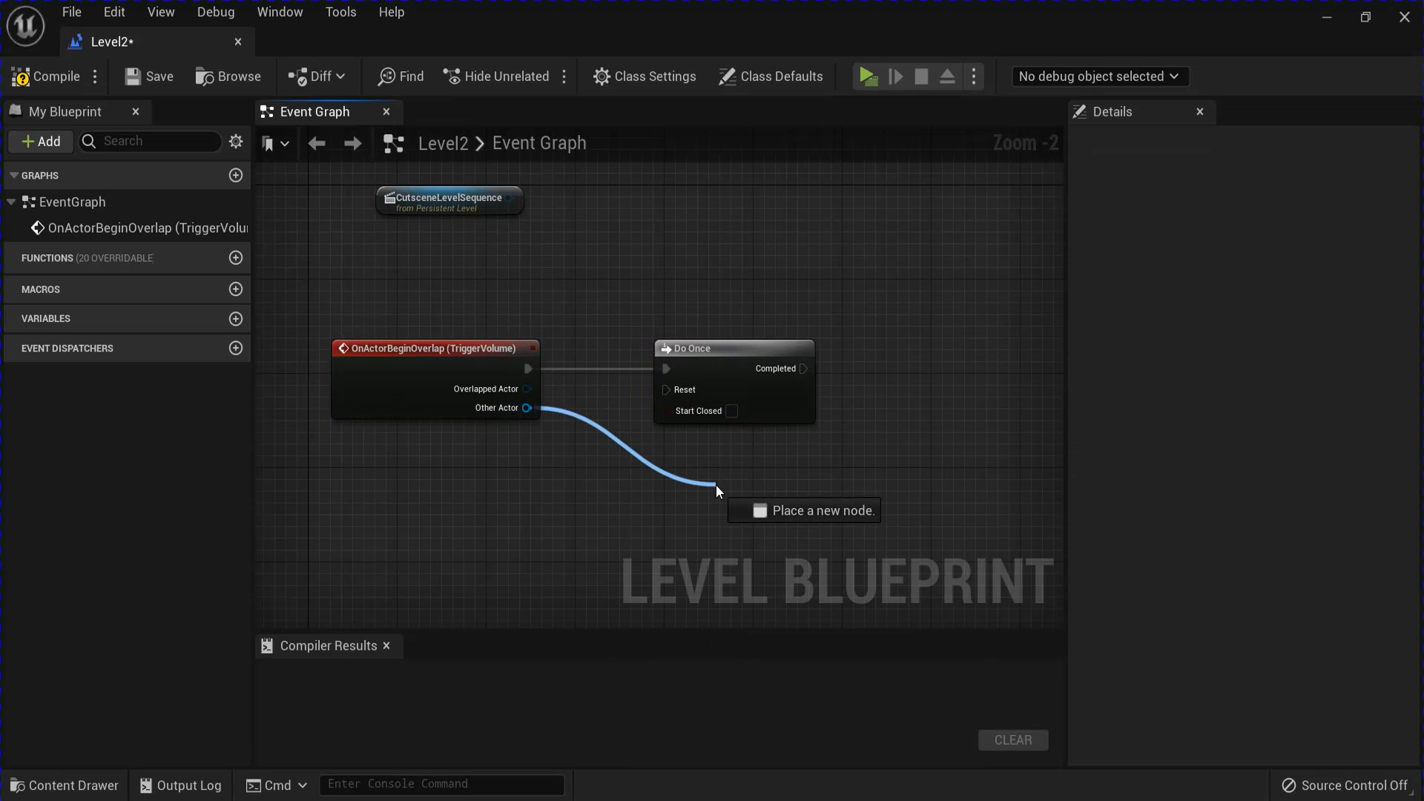
pyautogui.write('casttob')
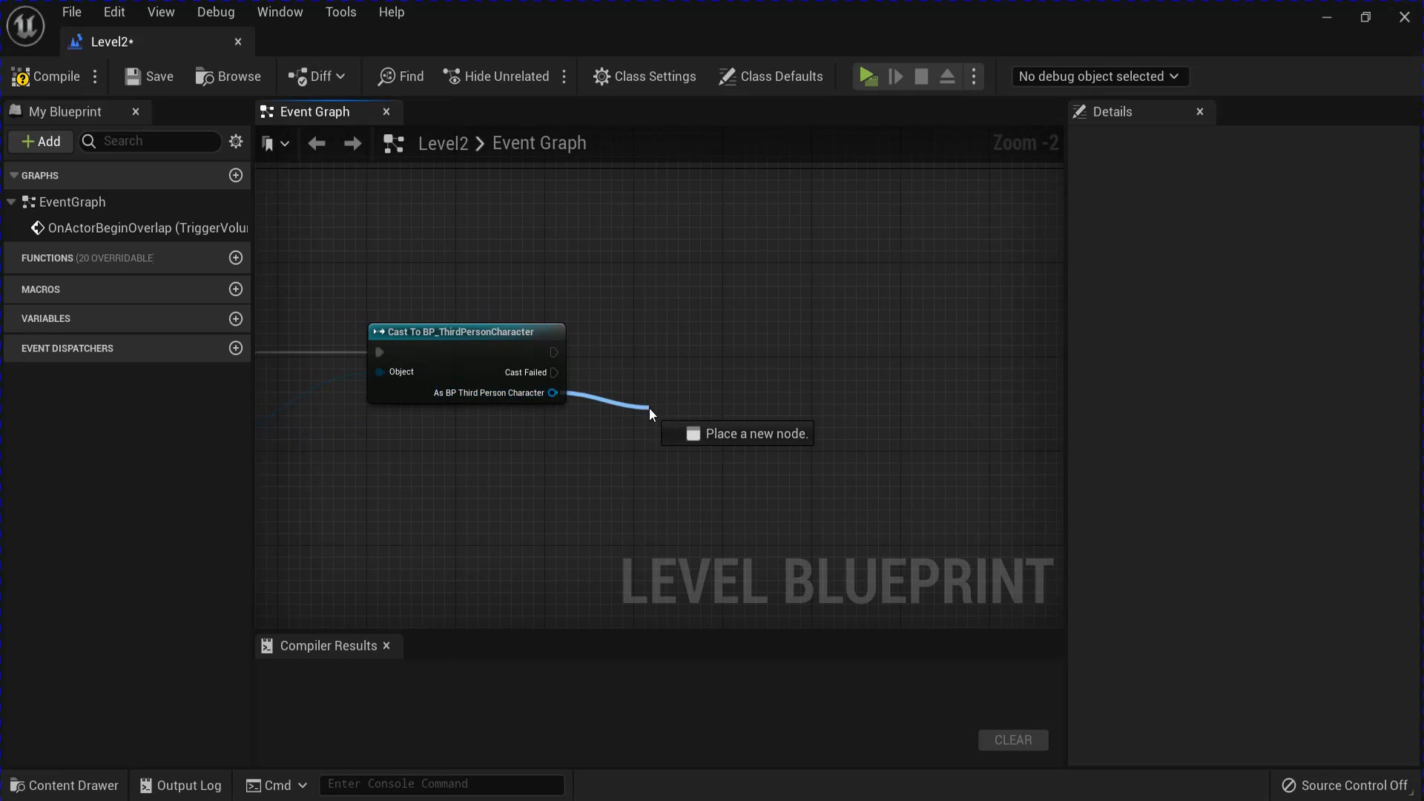
pyautogui.write('disab')
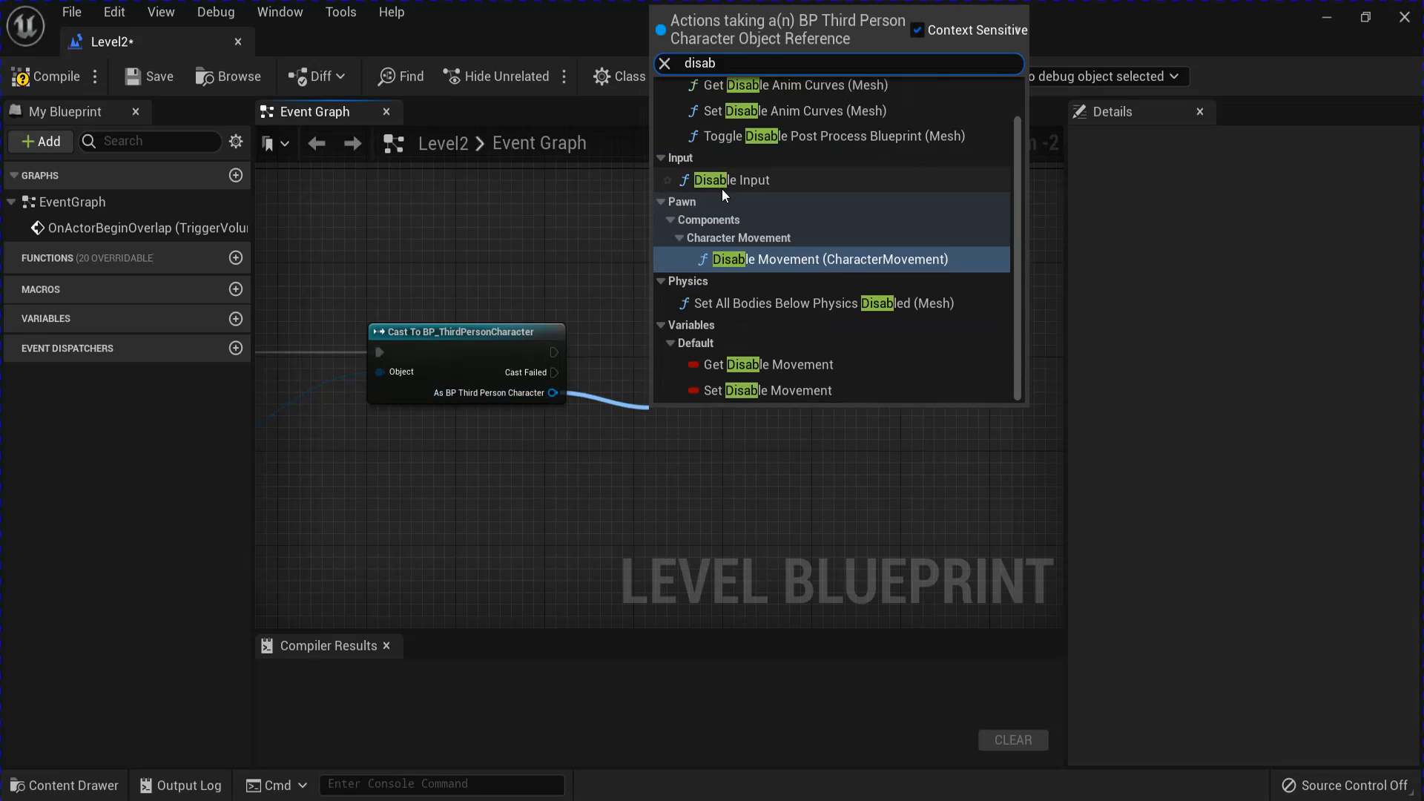
pyautogui.click(732, 179)
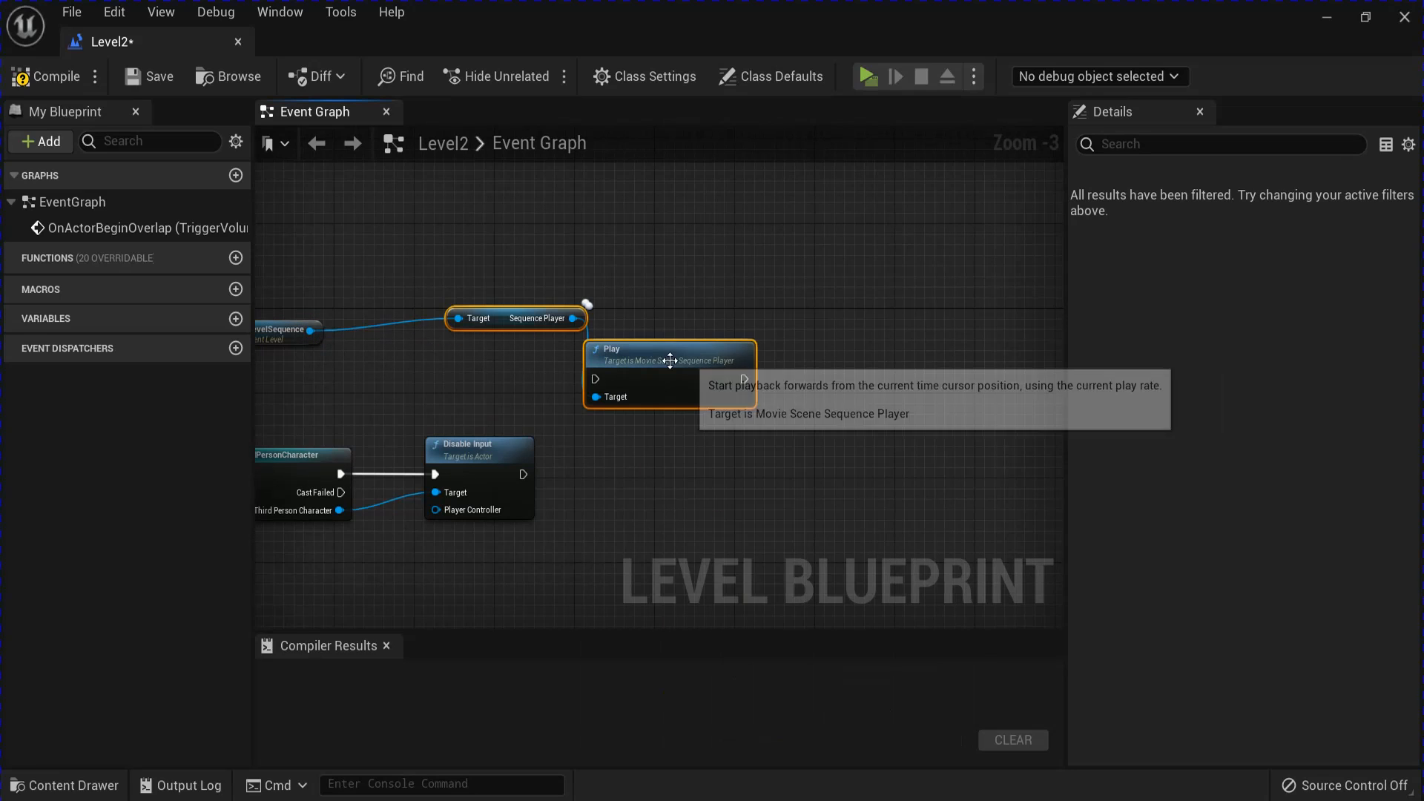
# Step: Play the sequence, then Get Duration → QualifiedFrameTime To Seconds → Delay → Enable Input
pyautogui.moveTo(668, 351); pyautogui.dragTo(698, 445)
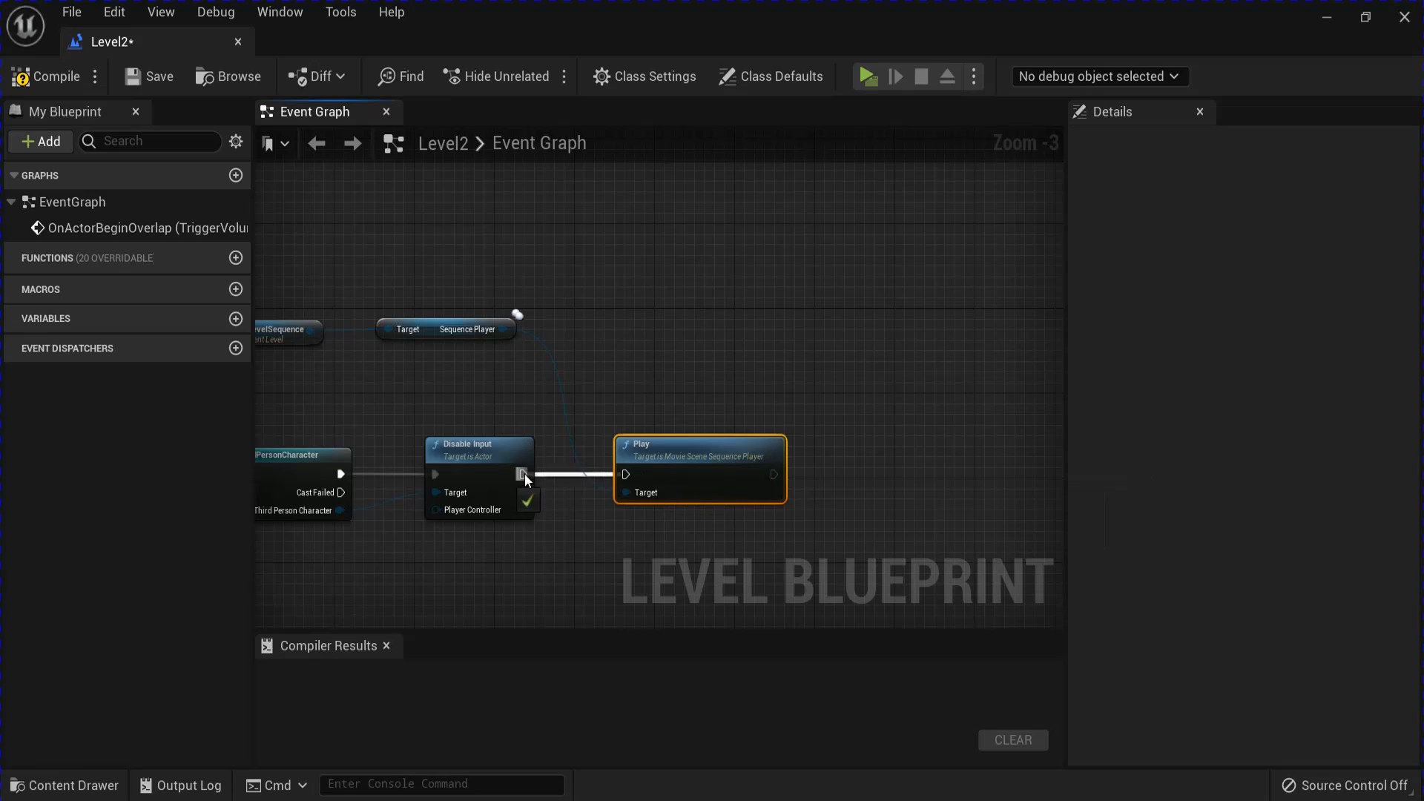
pyautogui.write('g')
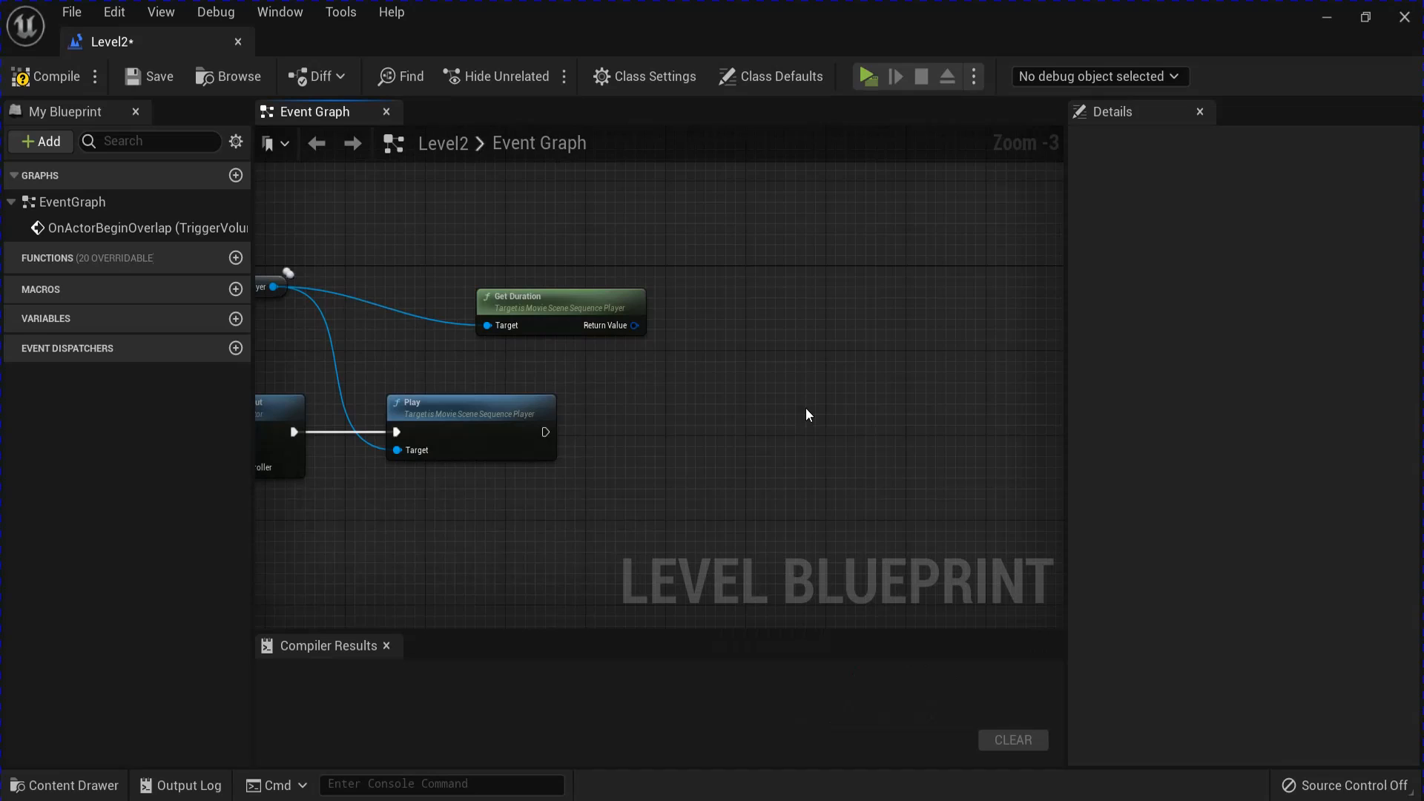
pyautogui.moveTo(636, 341); pyautogui.dragTo(873, 432)
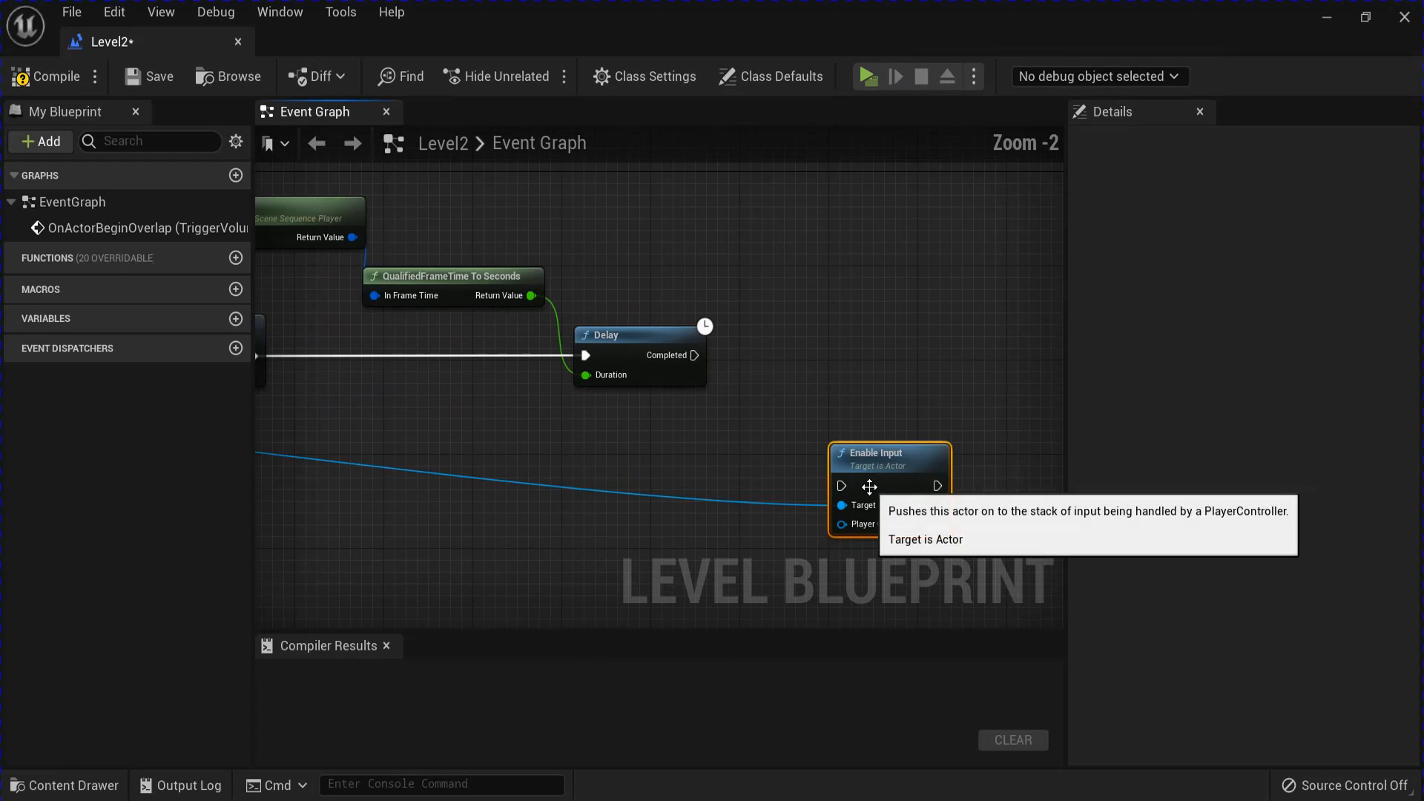
pyautogui.scroll(-3)
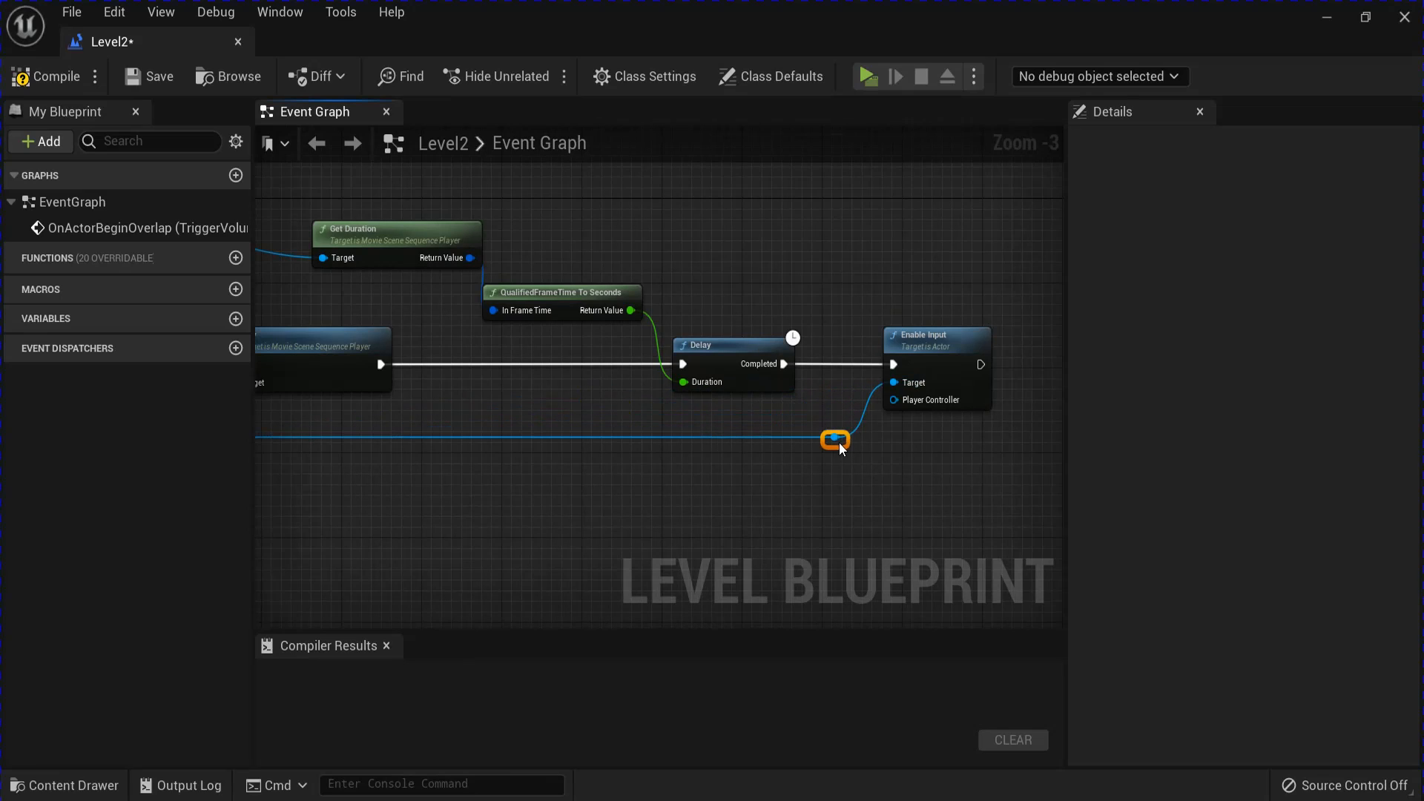
# Step: Return to the level viewport and launch the play-in-editor preview
pyautogui.click(53, 75)
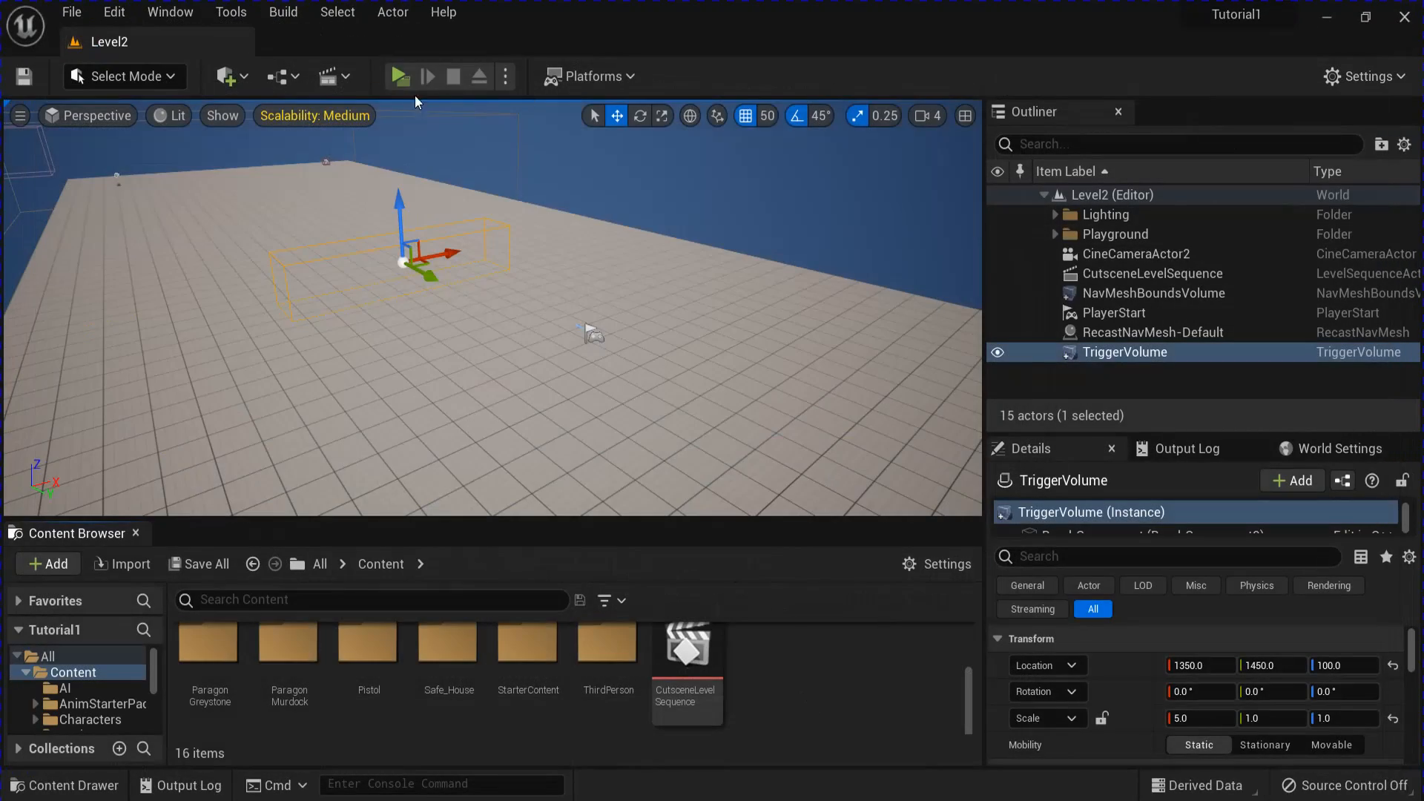
pyautogui.click(397, 76)
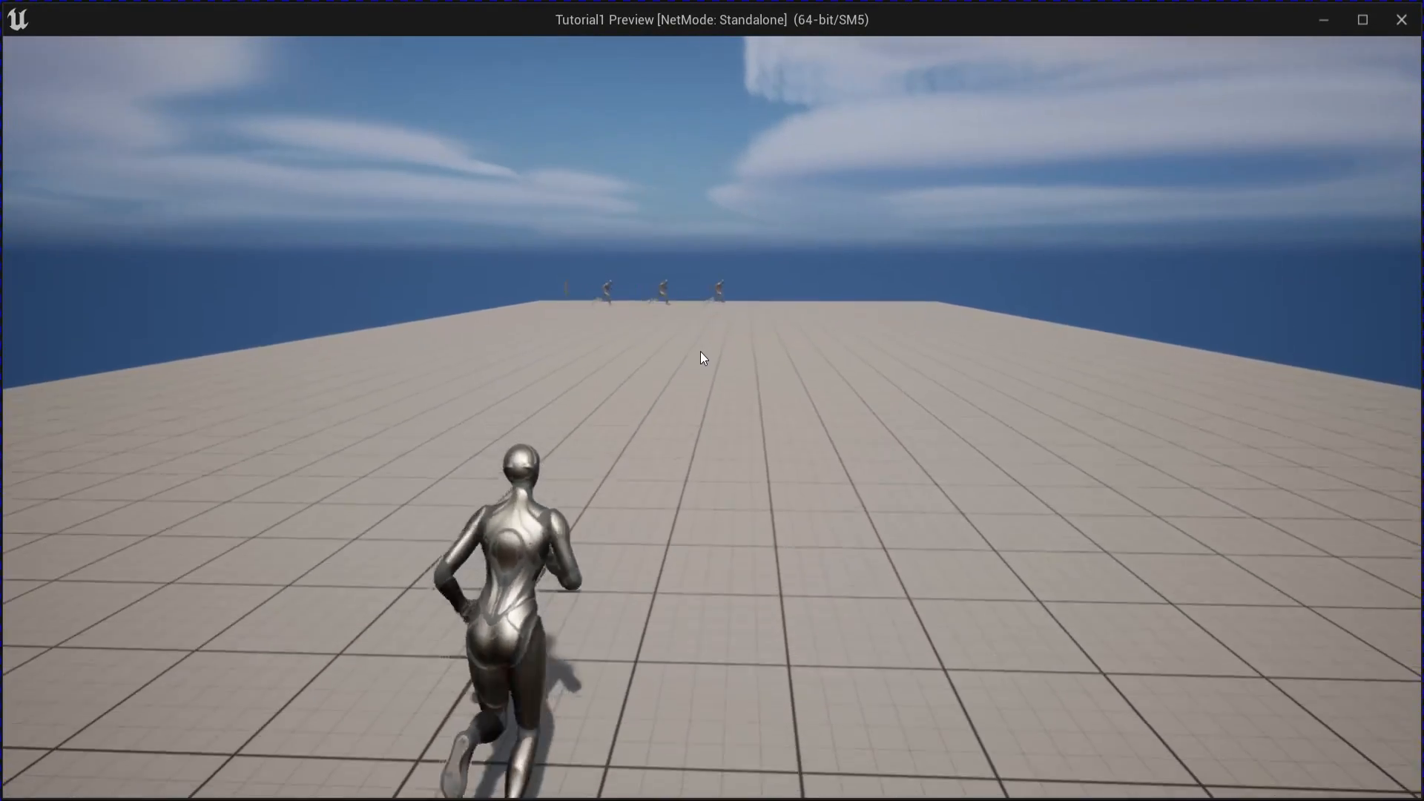